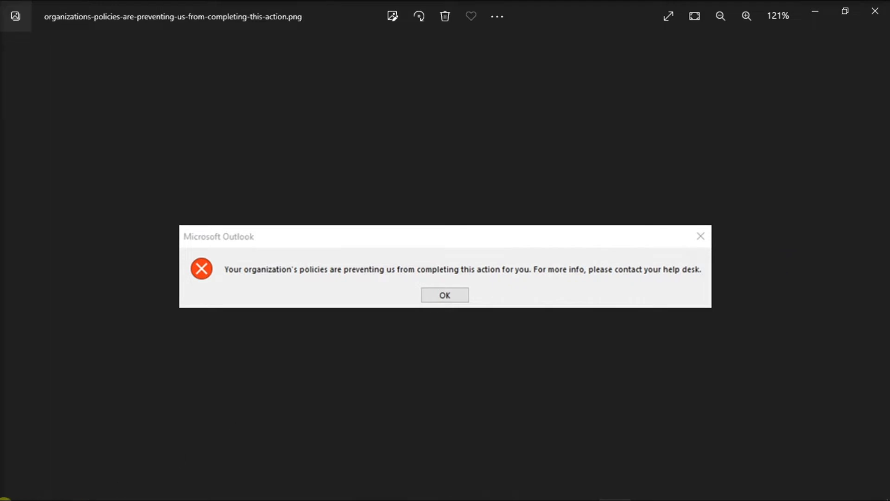
Search the Start menu for 'Control Panel'.
left_click(12, 487)
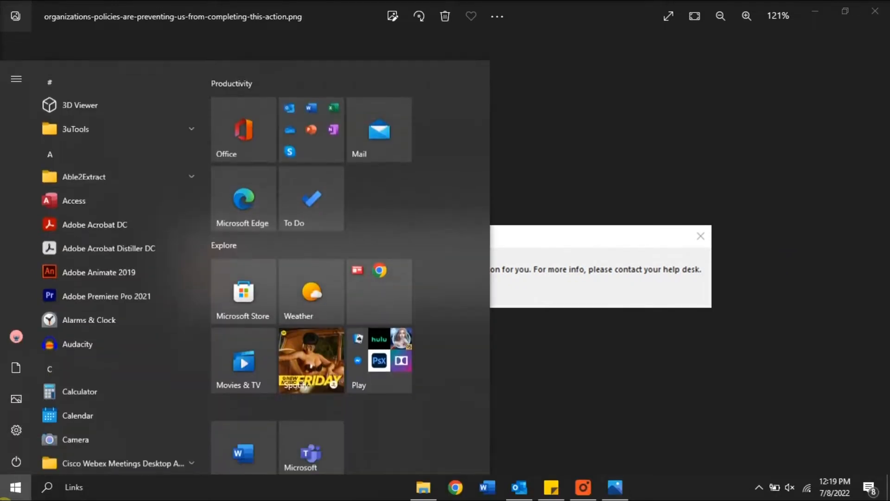
type("CONTROL PANEL")
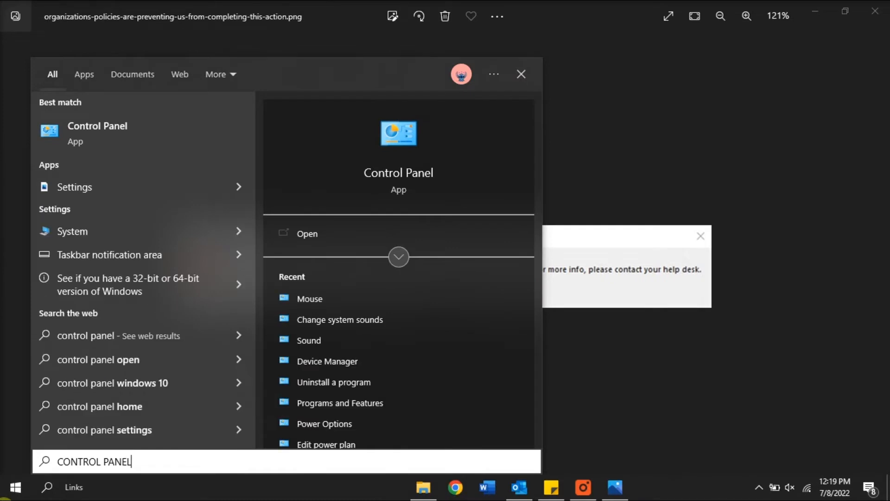
Open Control Panel's Programs > Default Programs > Set your default programs page.
left_click(306, 233)
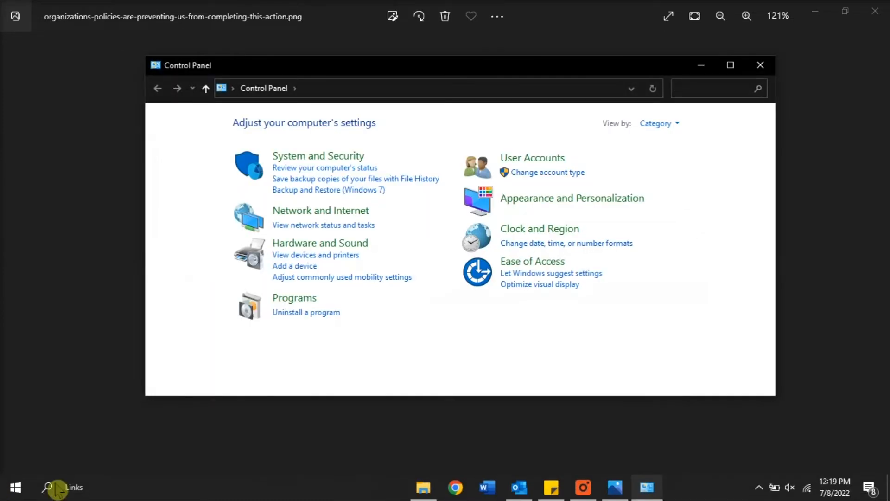
mouse_move(307, 304)
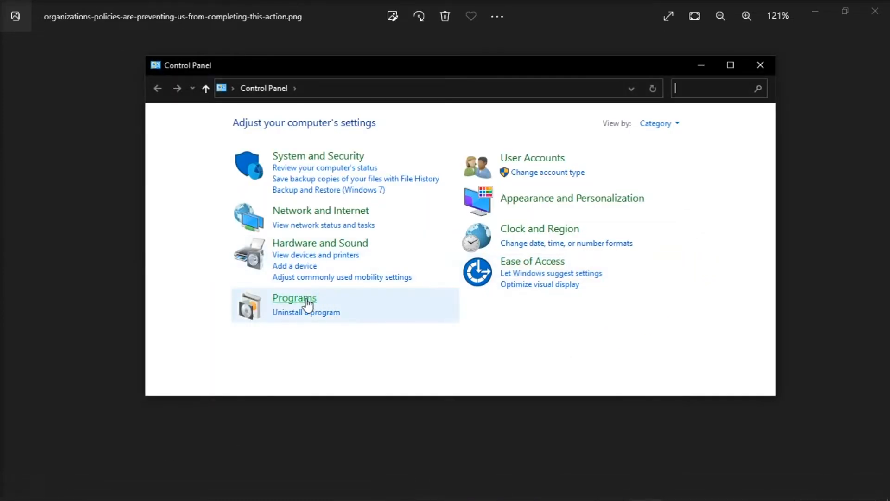
left_click(294, 298)
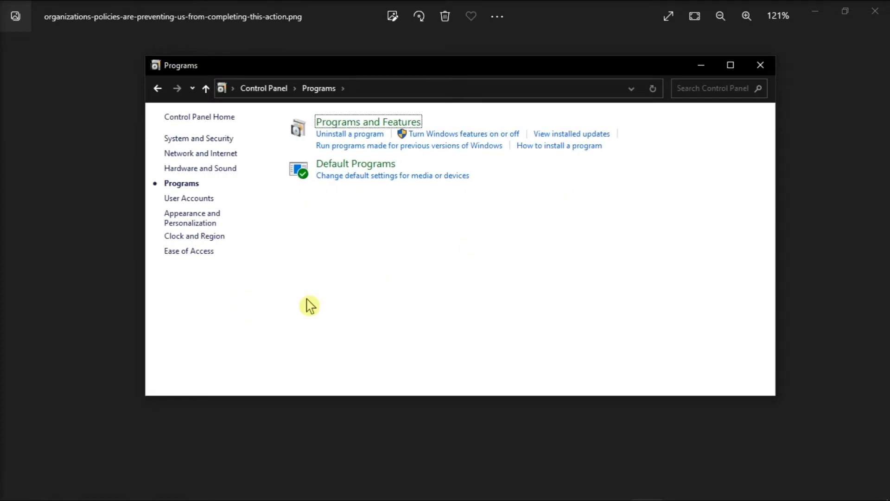
mouse_move(356, 164)
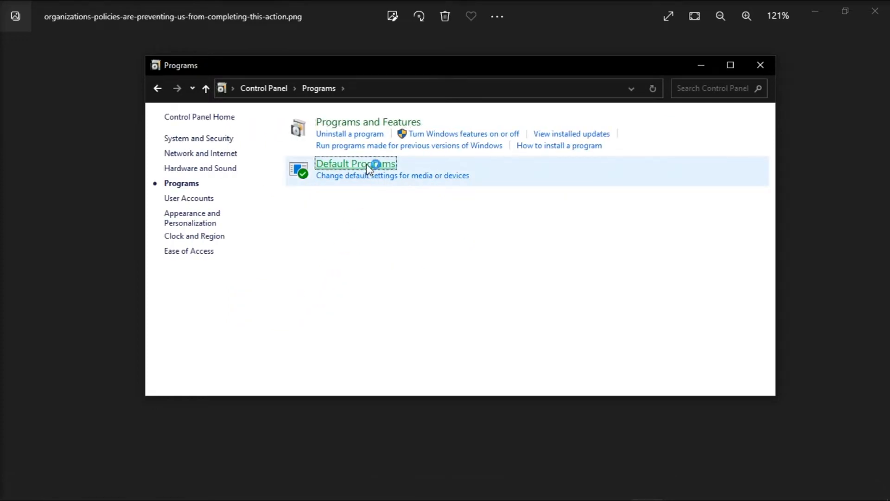
left_click(356, 164)
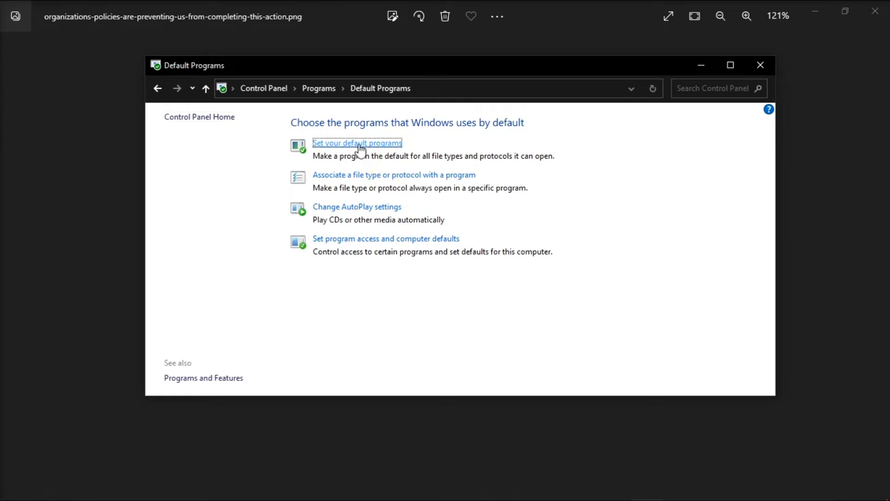
left_click(357, 143)
type("REGISTRY EDITOR")
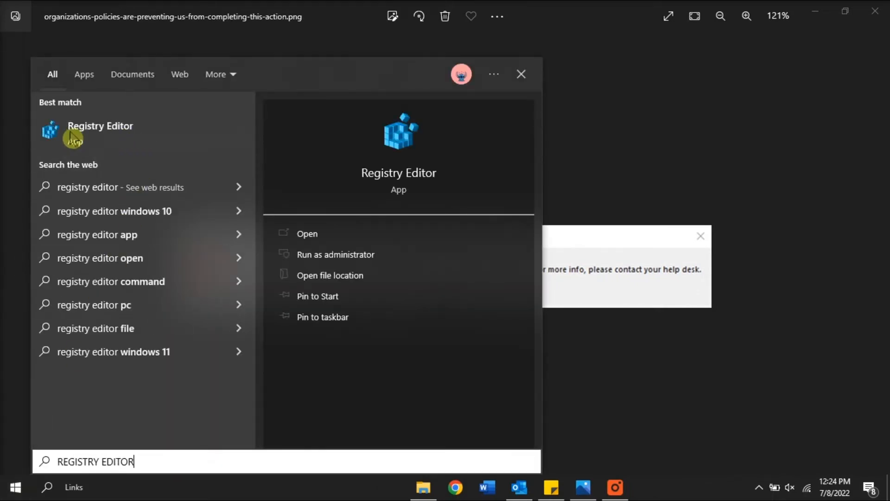
Launch Registry Editor and navigate to HKEY_CLASSES_ROOT\.html.
left_click(101, 125)
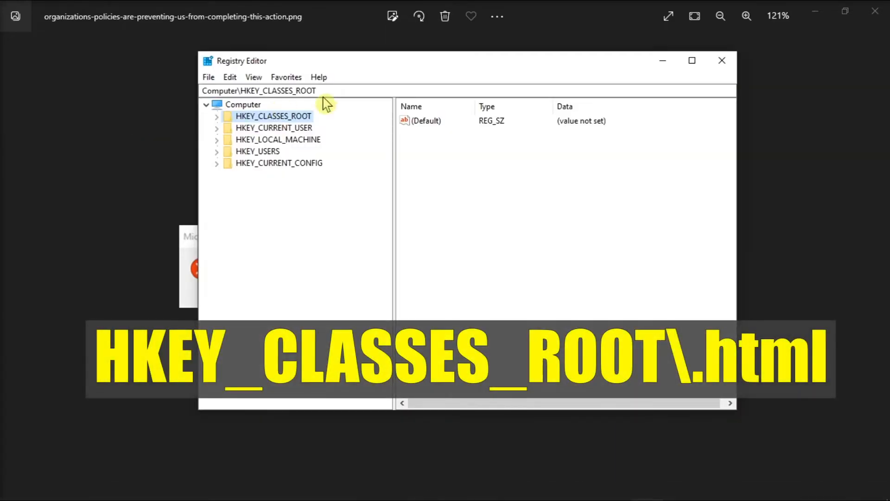
left_click(355, 91)
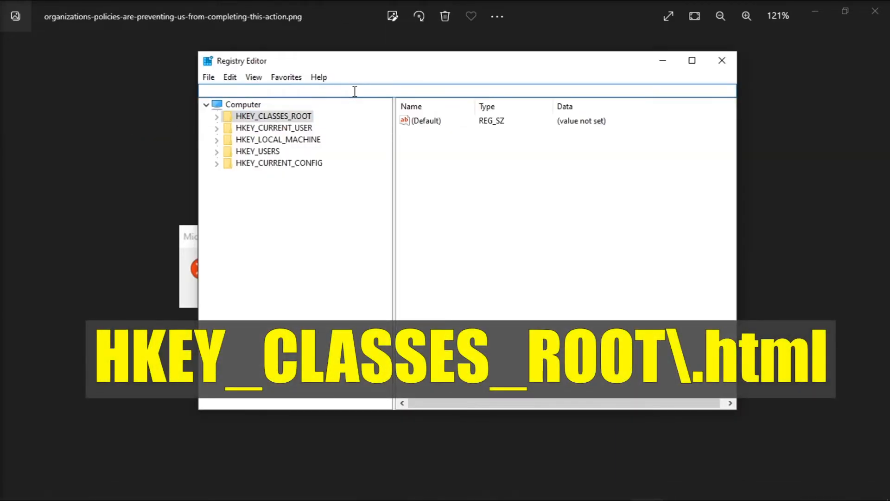
type("HKEY_CLASSES_ROOT\\.html")
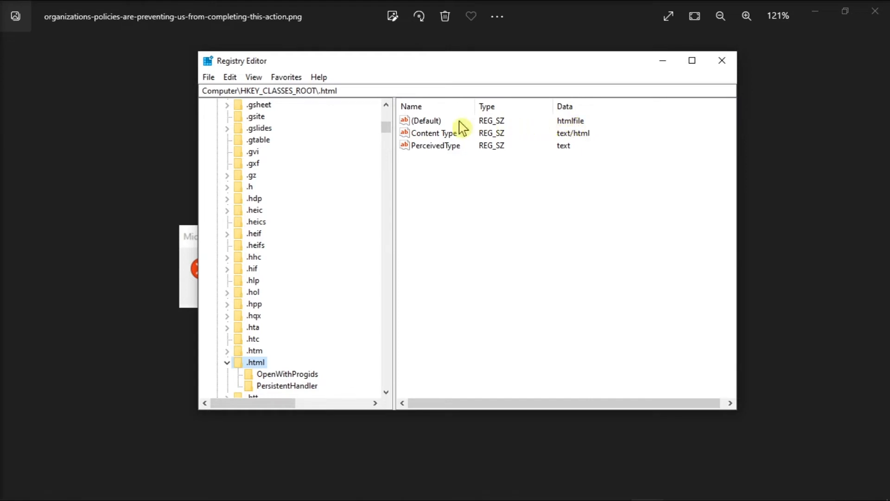
Open the .html (Default) value and confirm its data is htmlfile.
double_click(426, 121)
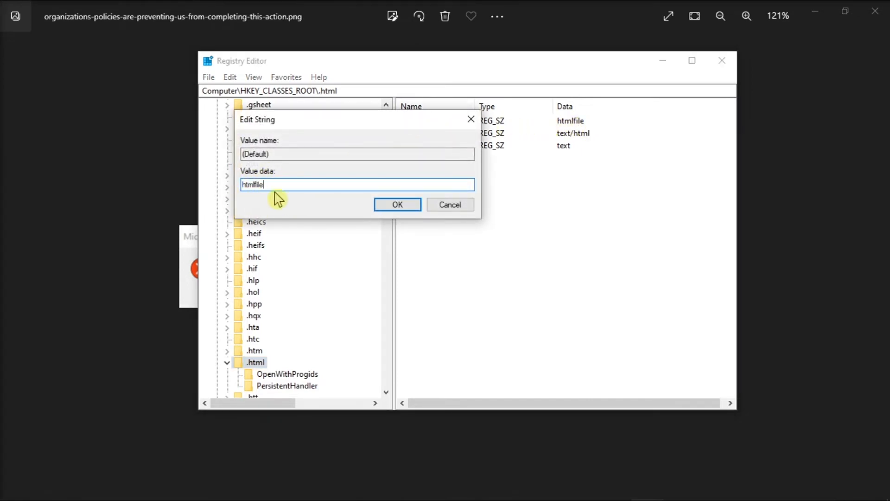
left_click(397, 205)
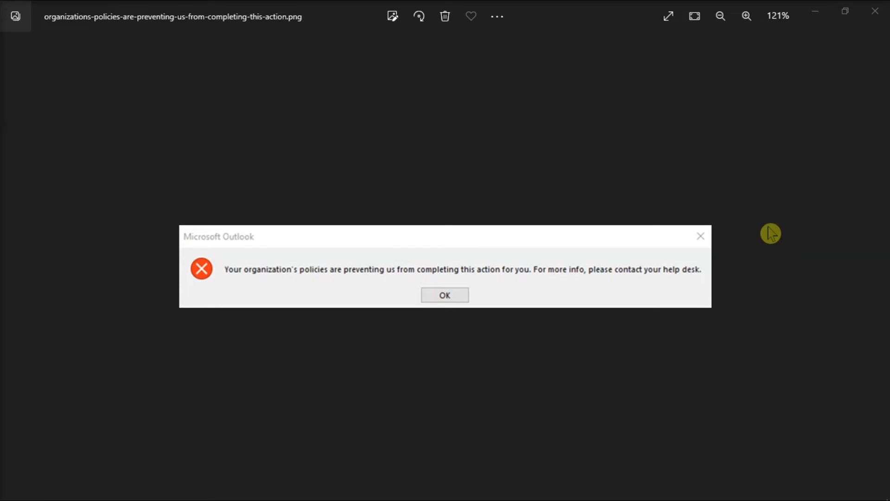
mouse_move(135, 405)
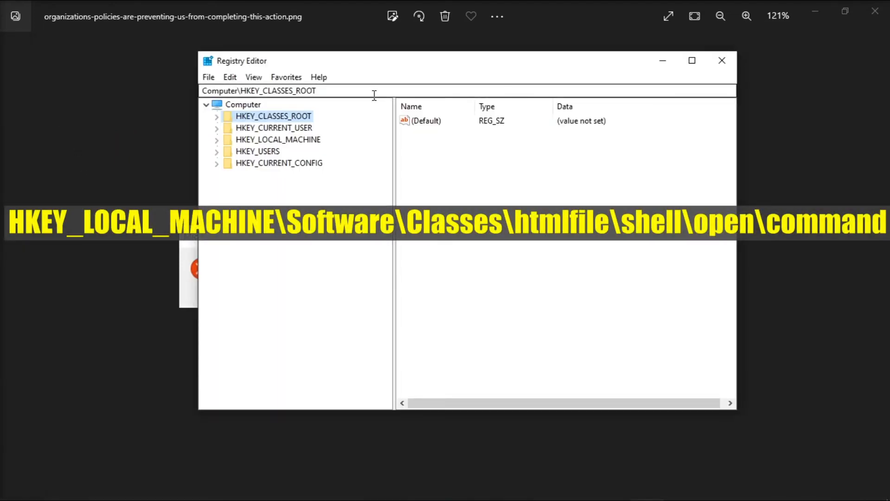
Navigate to HKEY_LOCAL_MACHINE\Software\Classes\htmlfile\shell\open\command and show the File menu.
left_click(372, 91)
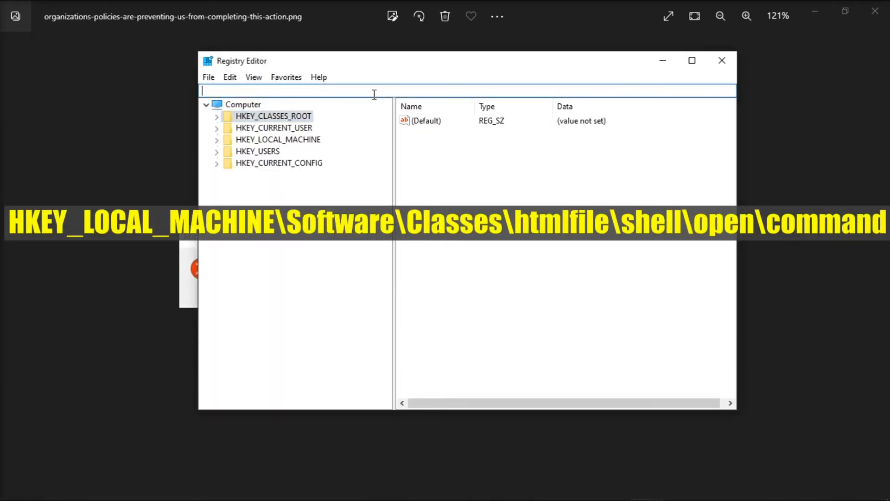
type("HKEY_LOCAL_MACHINE\\Software\\Classes\\htmlfile\\shell\\open\\command")
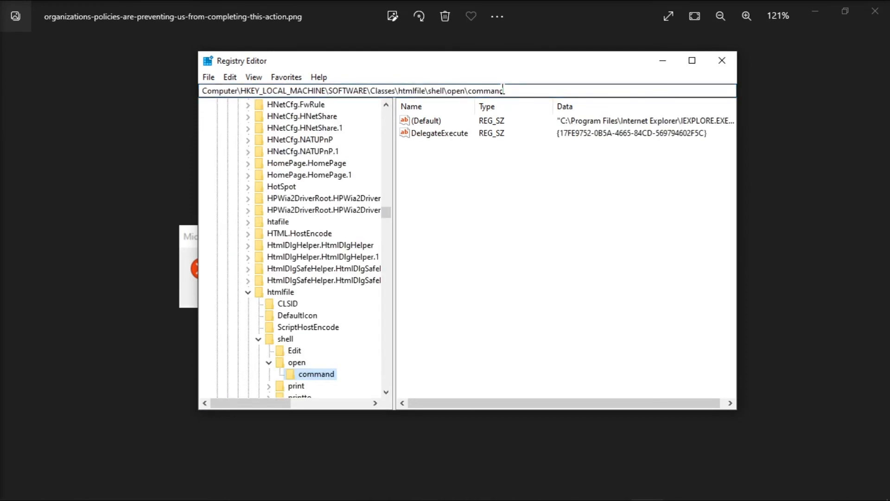
left_click(208, 77)
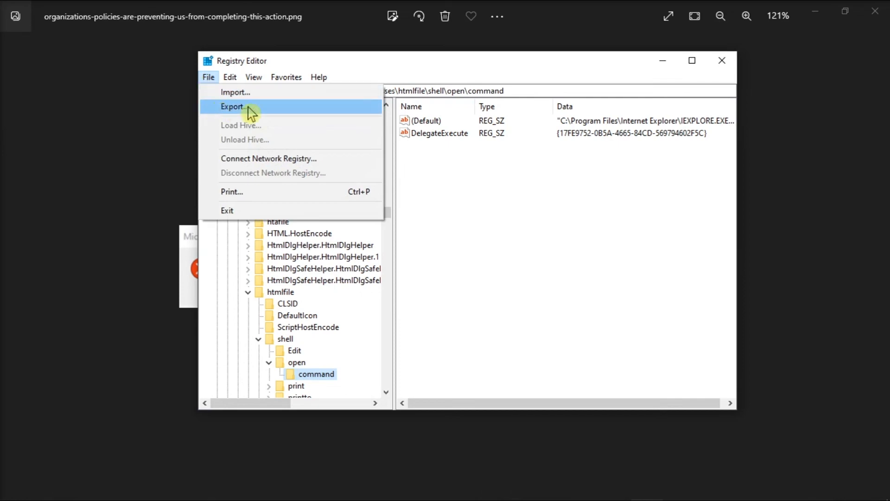
Export the selected command key branch as 'HTMLExport' in Documents.
left_click(234, 106)
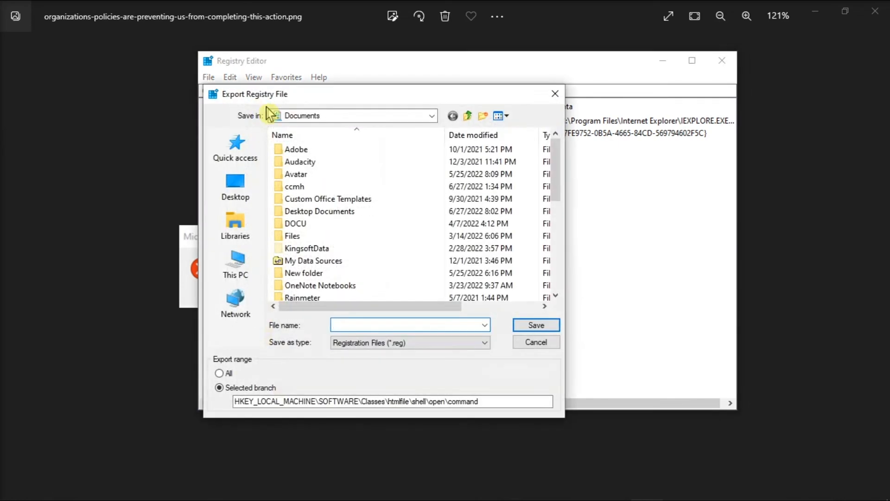
type("HTML")
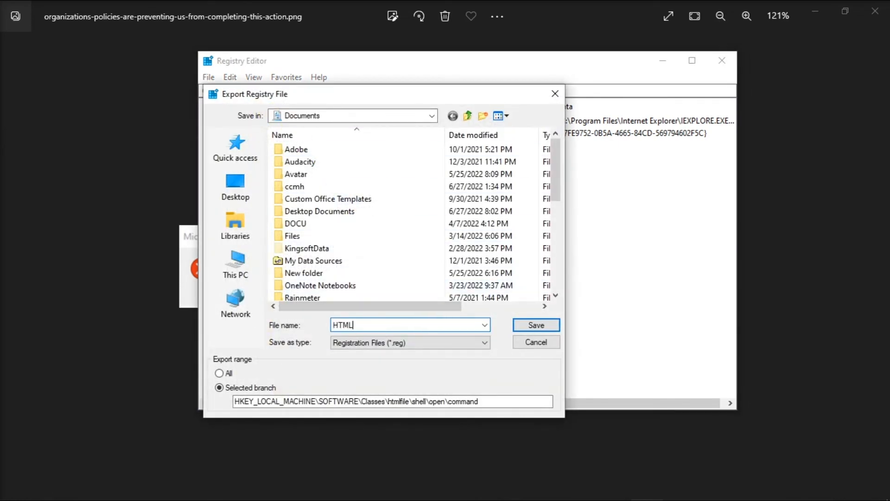
type("Expo")
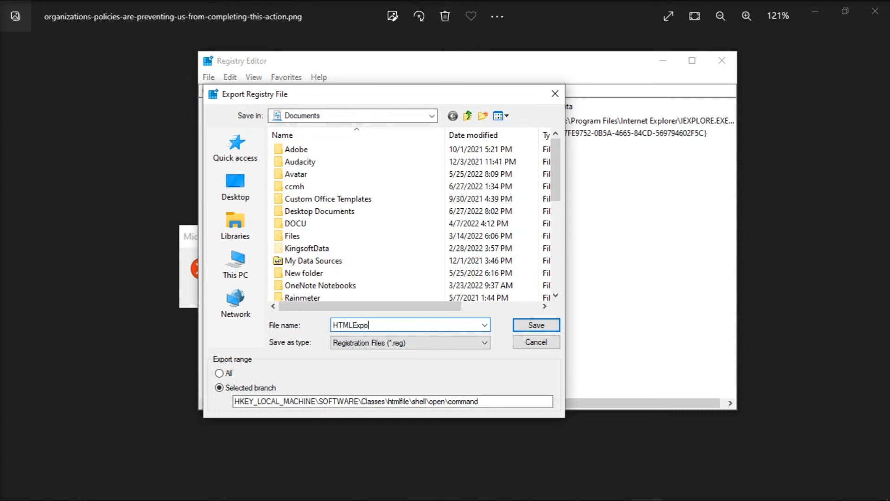
type("rt")
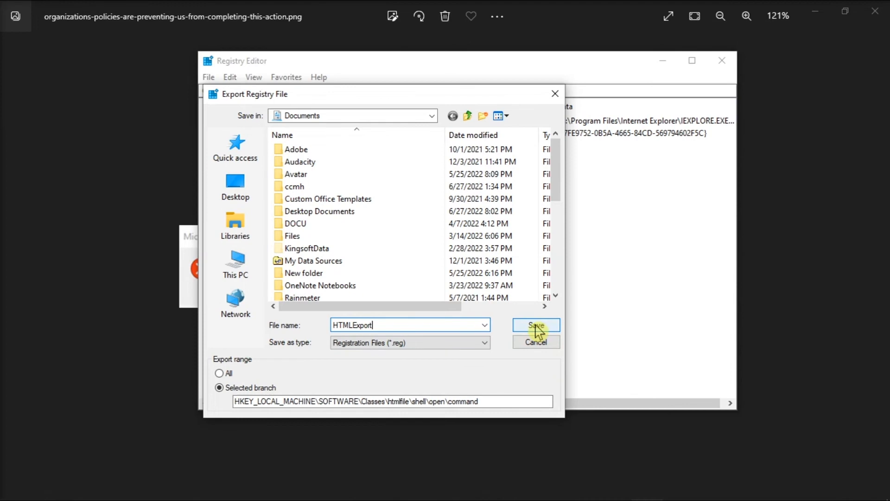
left_click(535, 325)
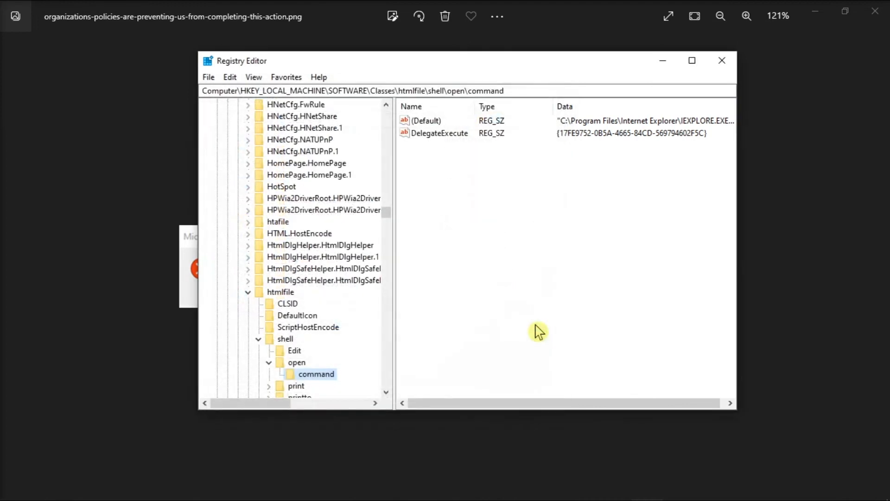